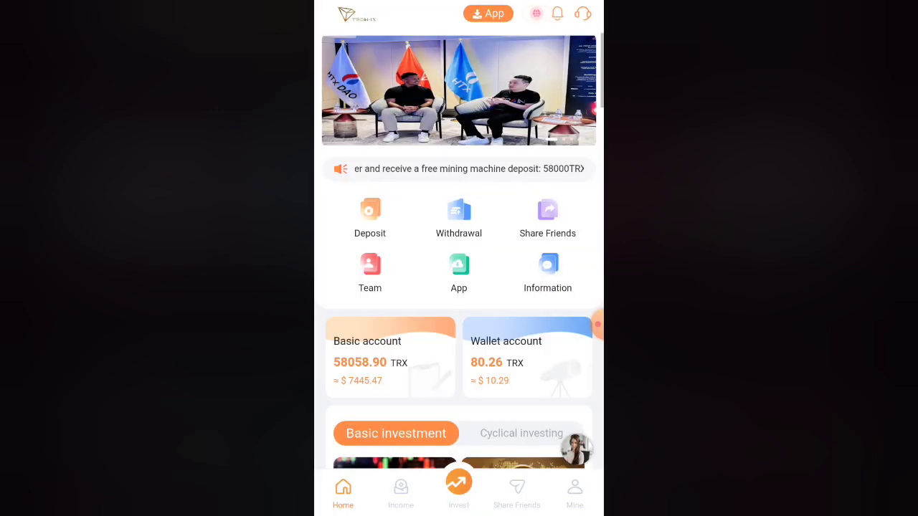
# Step: View the Invest page with the current VIP1 level and the deposit and income tier table
pyautogui.scroll(-3)
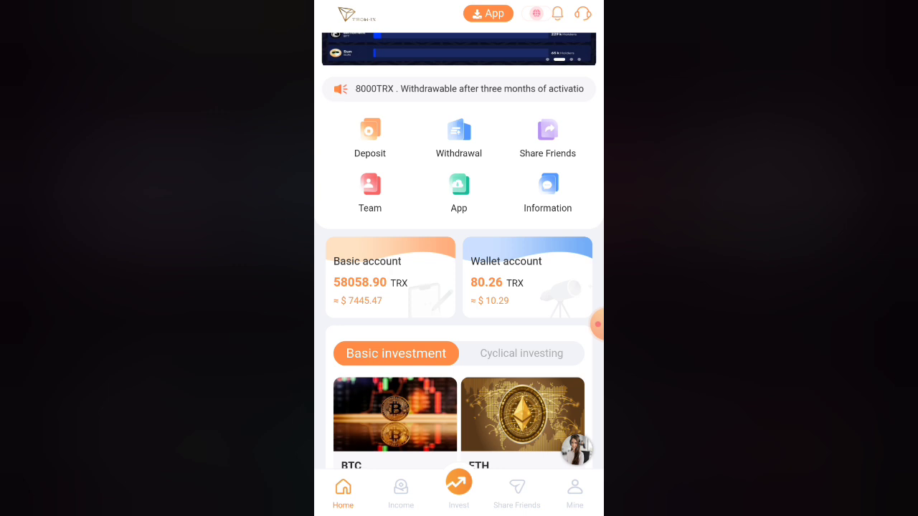
pyautogui.click(458, 491)
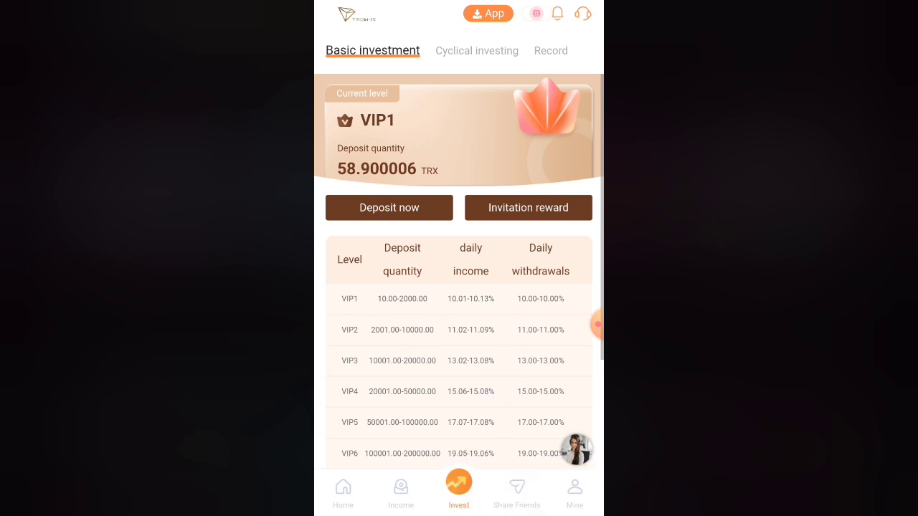
pyautogui.scroll(-3)
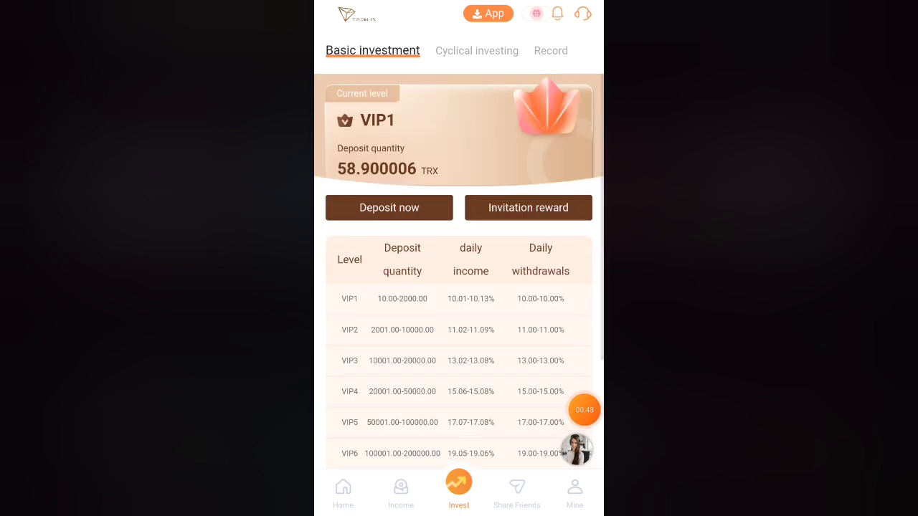
# Step: Browse the cyclical investing plans, daily income records and successful withdrawal records, then return home
pyautogui.click(471, 50)
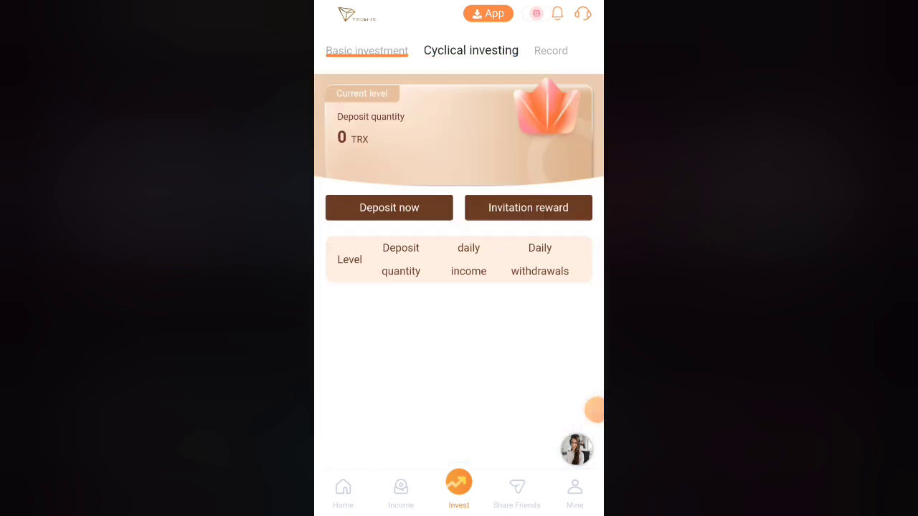
pyautogui.click(401, 491)
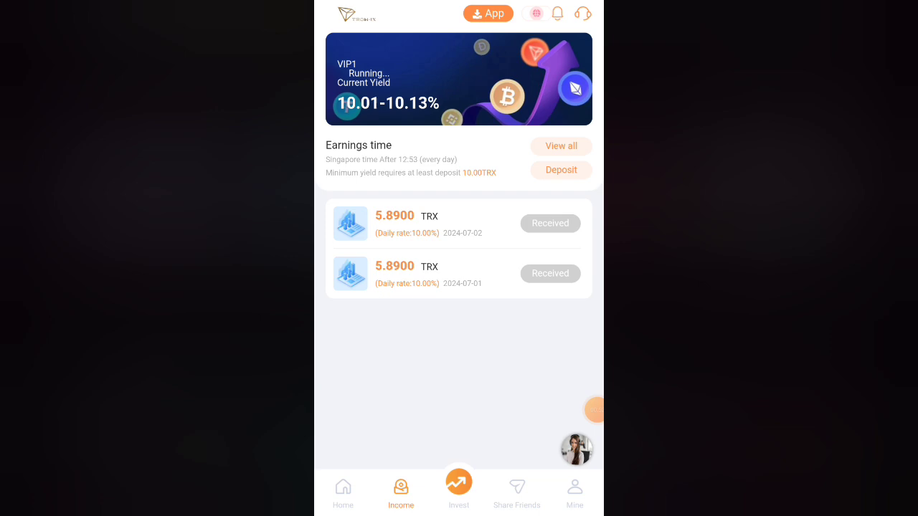
pyautogui.click(343, 493)
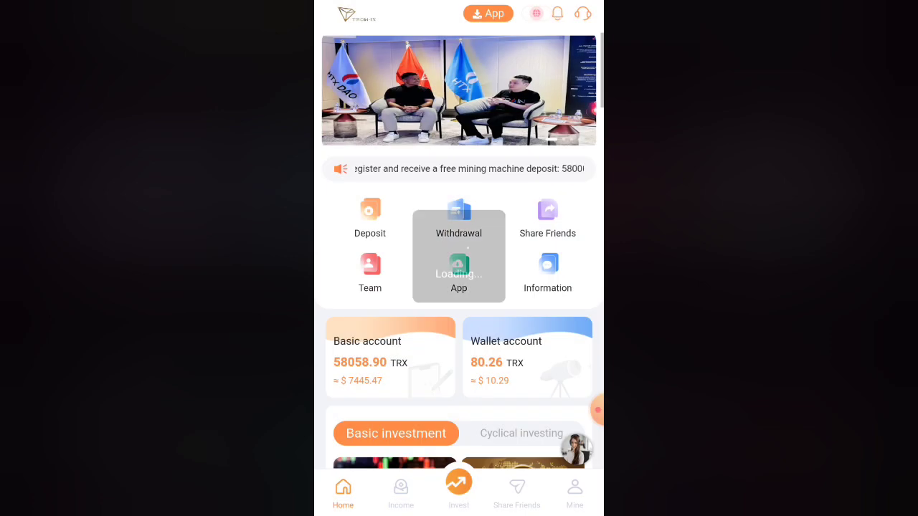
pyautogui.click(458, 215)
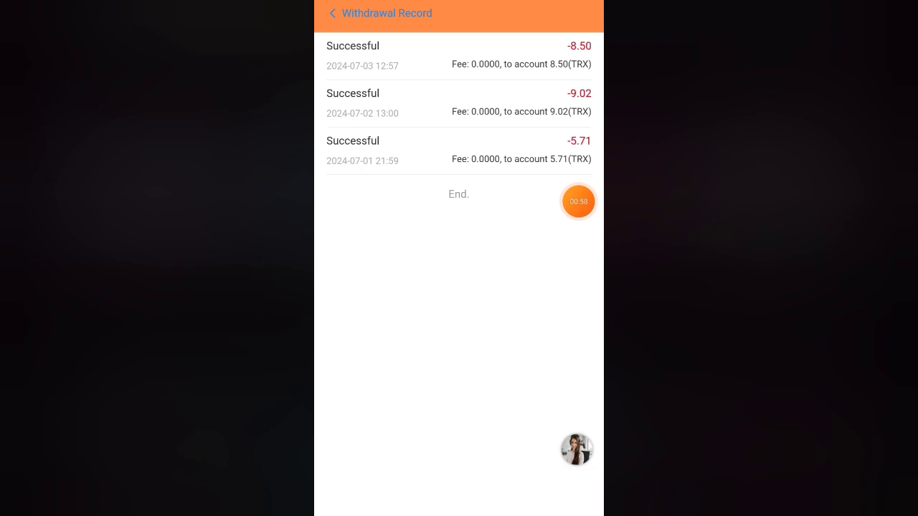
pyautogui.click(332, 13)
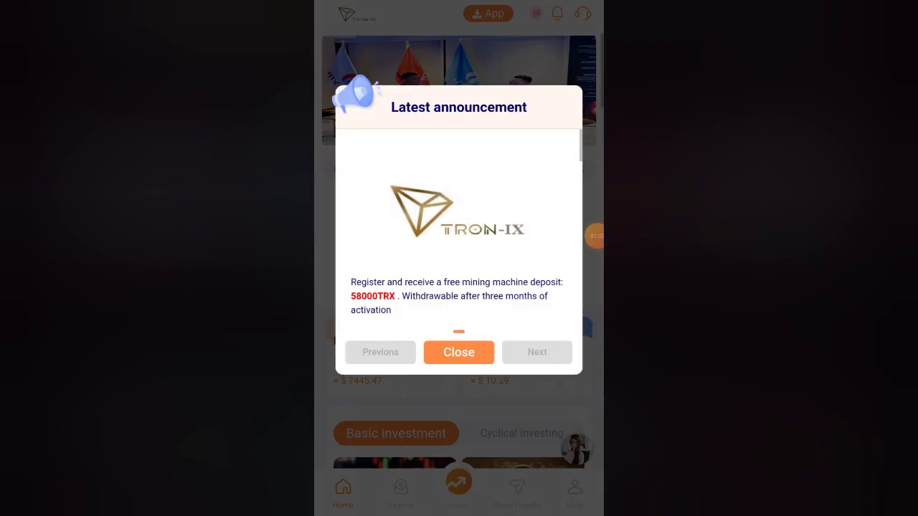
# Step: Withdraw 80.26 TRX to the digital currency wallet with the account password
pyautogui.click(458, 352)
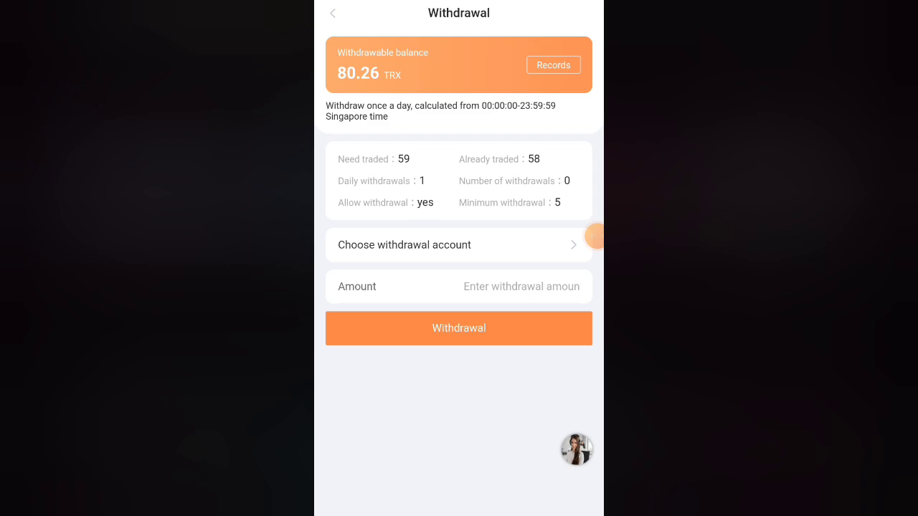
pyautogui.click(459, 244)
pyautogui.write('80.')
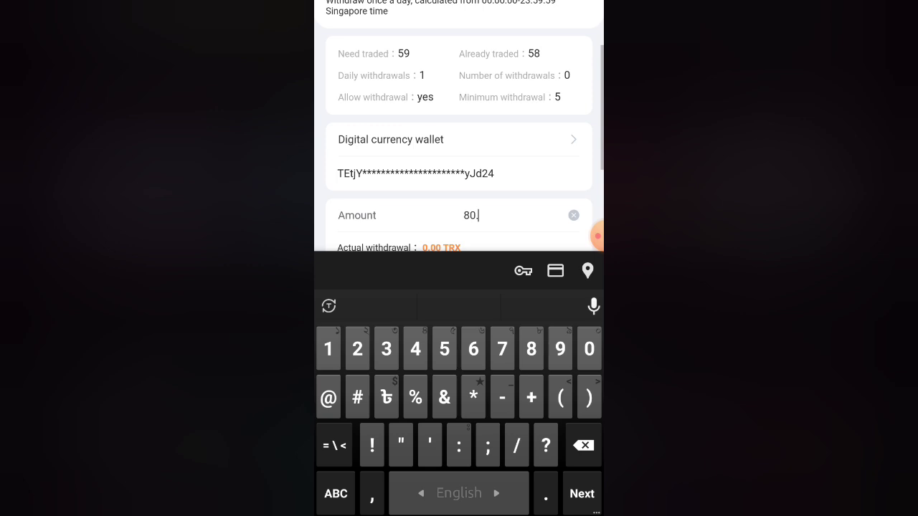
pyautogui.write('26')
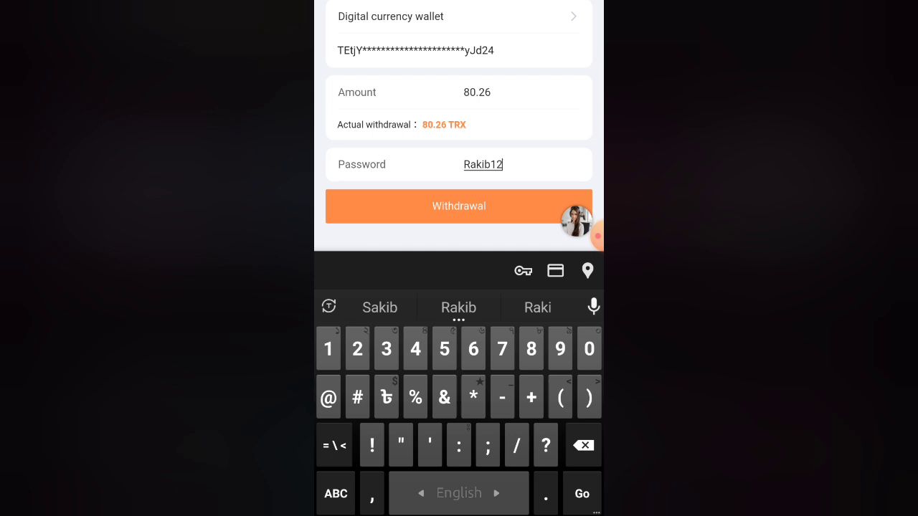
pyautogui.click(458, 206)
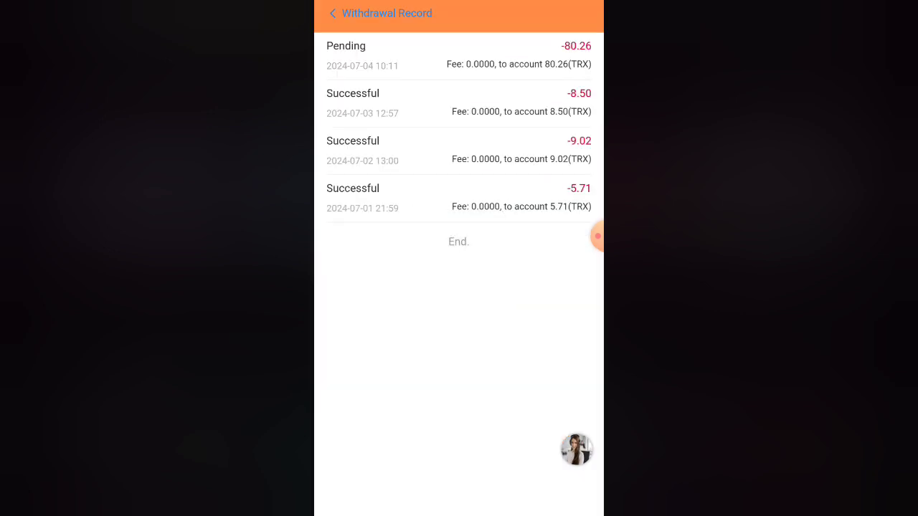
# Step: Leave the withdrawal record for the home page and dismiss the announcement popup
pyautogui.click(332, 13)
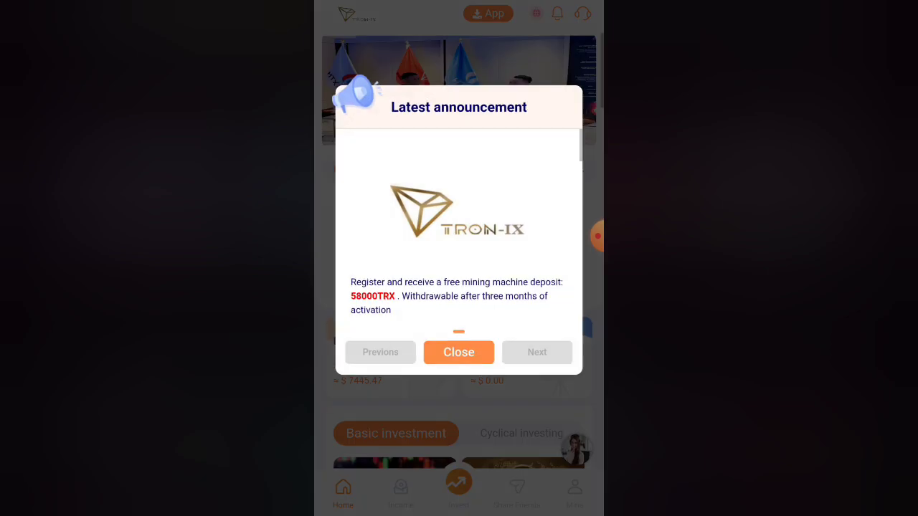
pyautogui.click(459, 353)
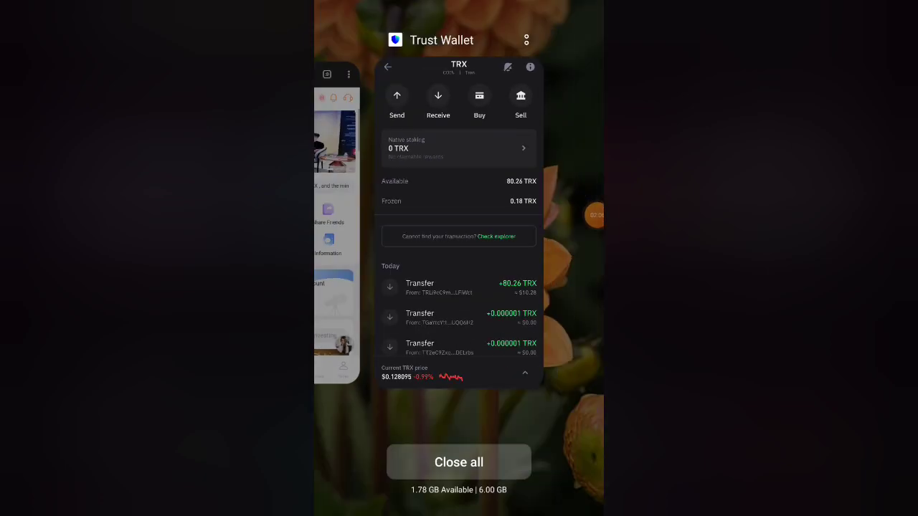
# Step: Leave Trust Wallet after seeing the 80.26 TRX transfer and reopen TRON-IX in Chrome
pyautogui.click(458, 461)
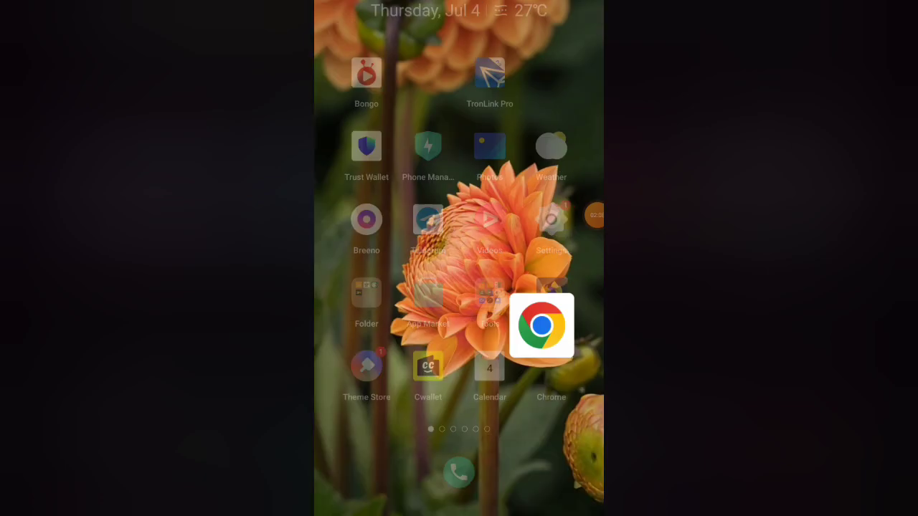
pyautogui.click(541, 327)
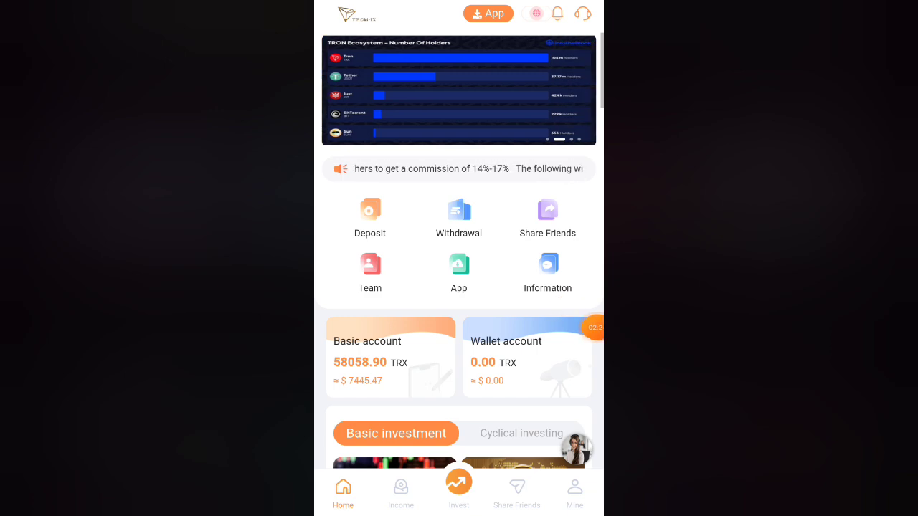
# Step: Copy the TRX deposit address for the basic account and return to the home page
pyautogui.click(459, 488)
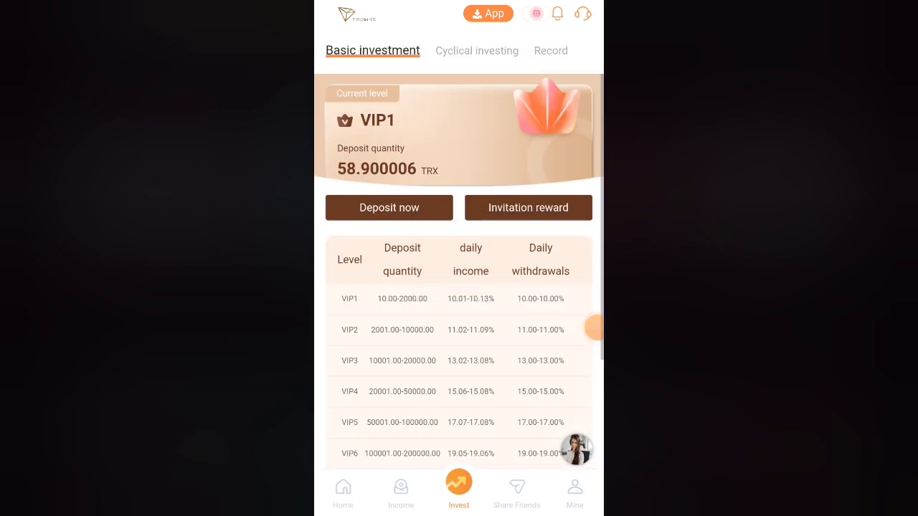
pyautogui.click(343, 492)
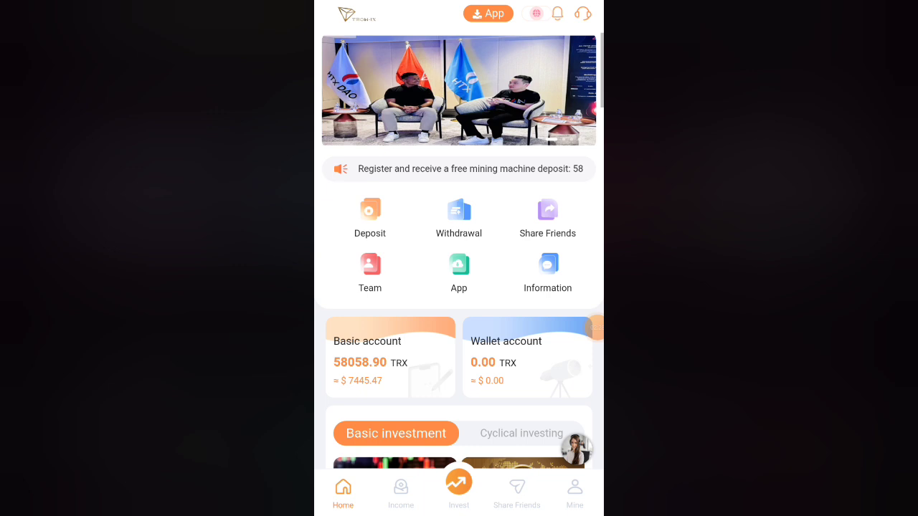
pyautogui.click(370, 215)
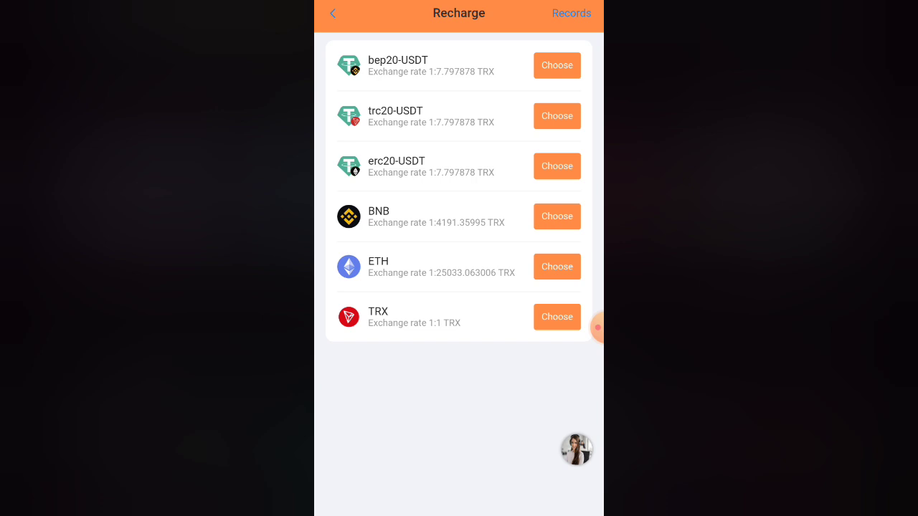
pyautogui.click(557, 317)
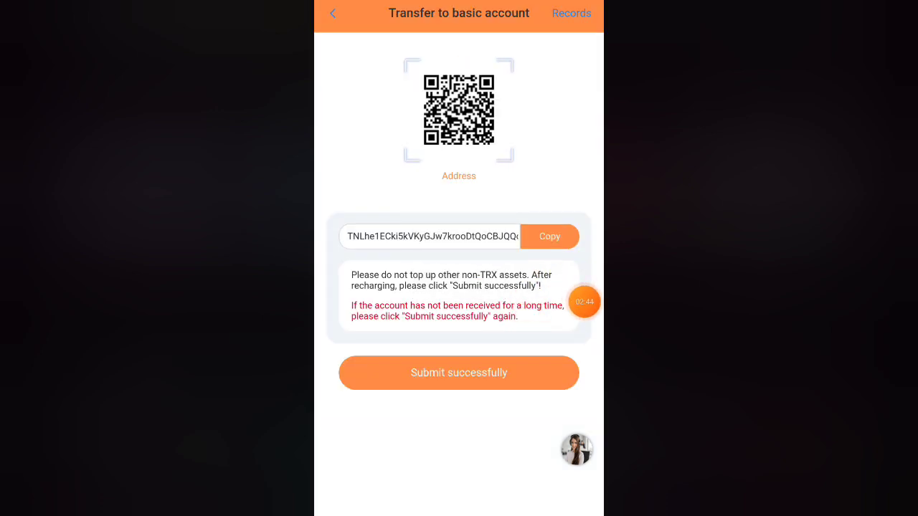
pyautogui.click(549, 236)
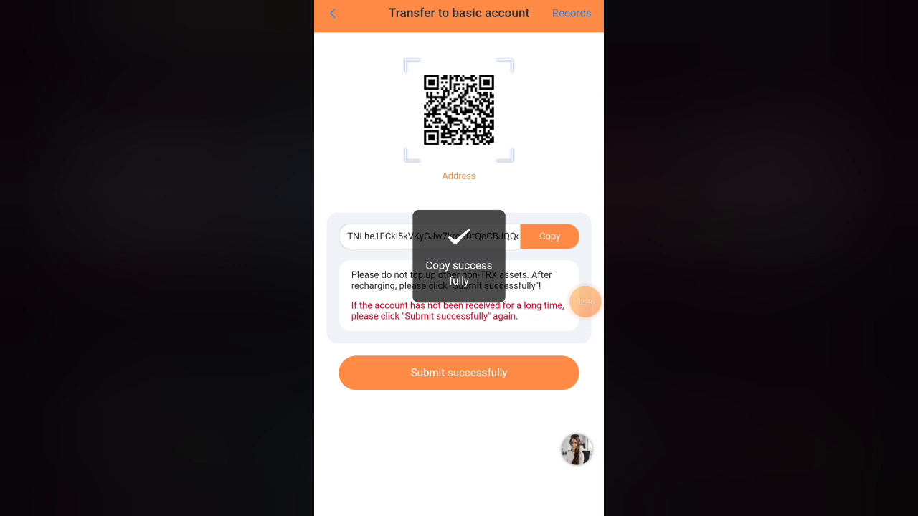
pyautogui.click(549, 236)
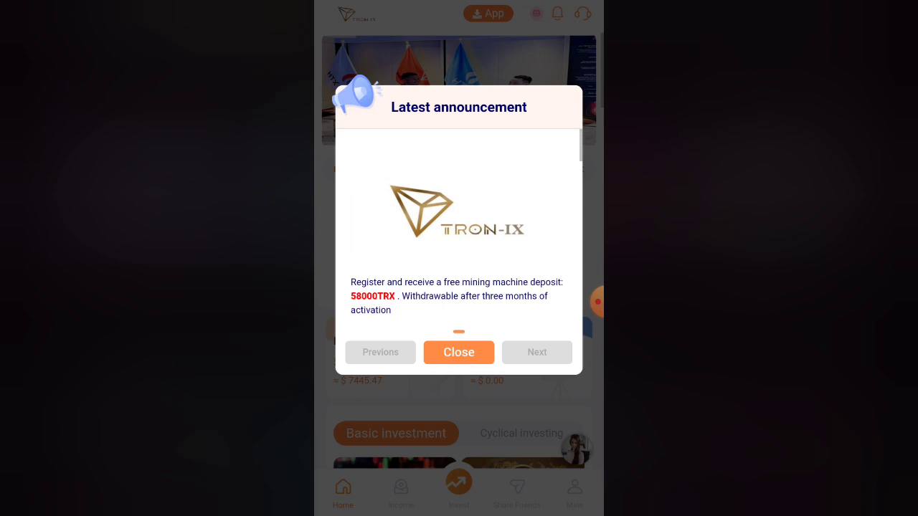
pyautogui.click(458, 353)
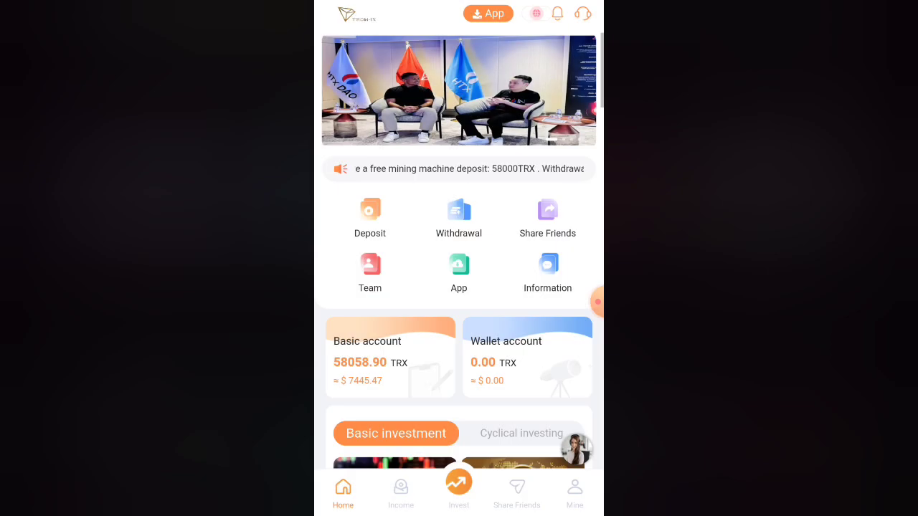
pyautogui.click(458, 211)
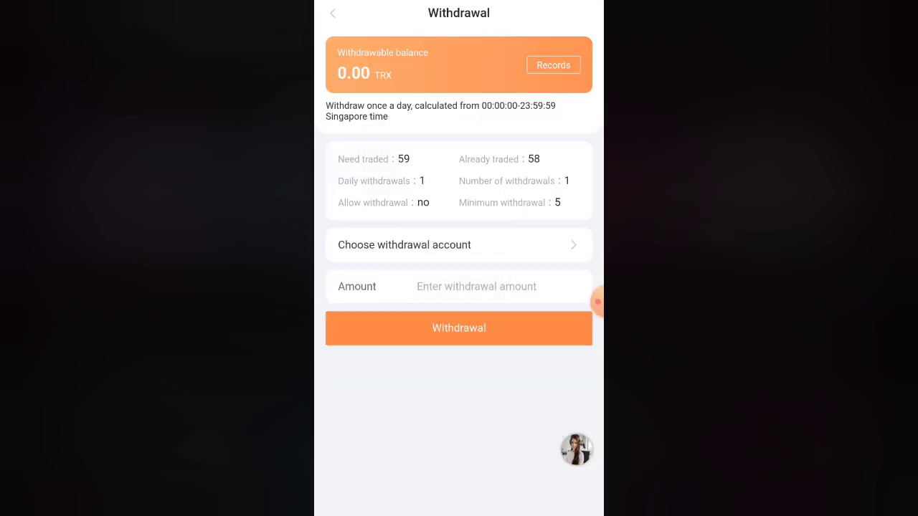
pyautogui.click(458, 245)
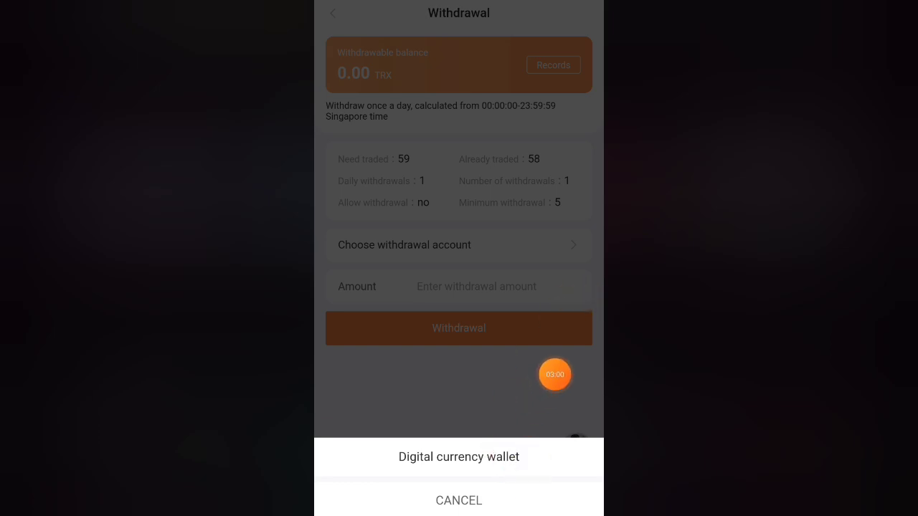
pyautogui.click(458, 501)
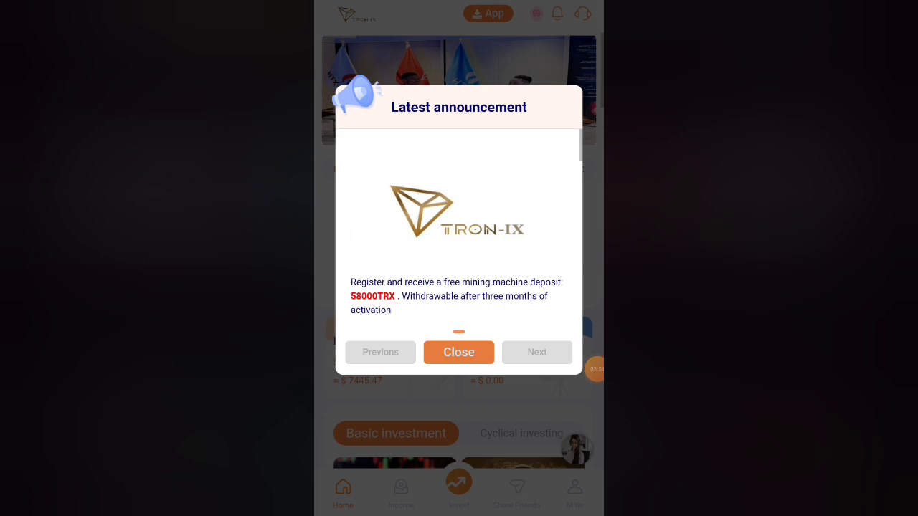
pyautogui.scroll(-3)
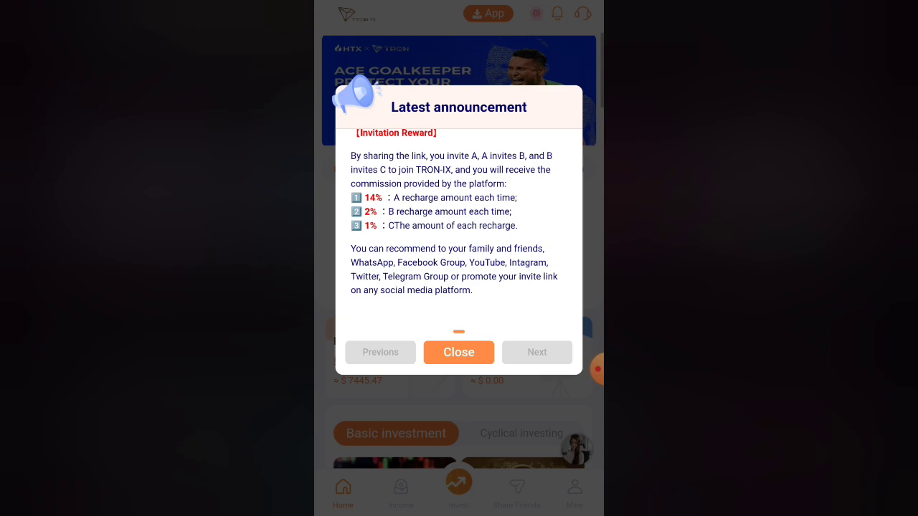
# Step: Close the announcement and scroll through the Instant Quotes crypto prices on Home
pyautogui.click(458, 352)
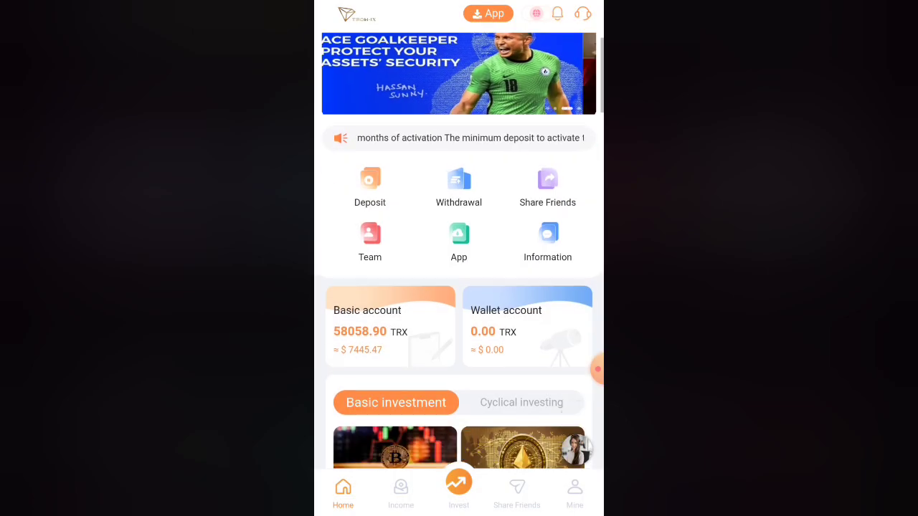
pyautogui.scroll(-3)
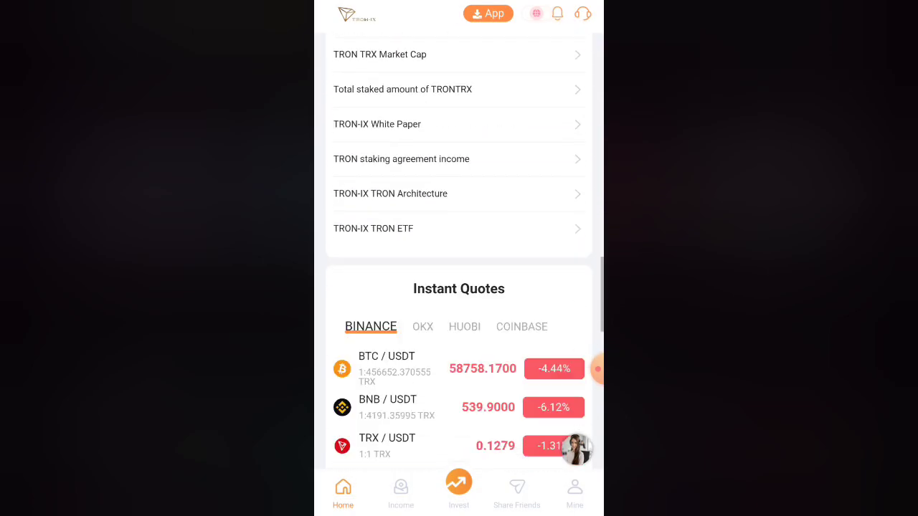
pyautogui.scroll(-3)
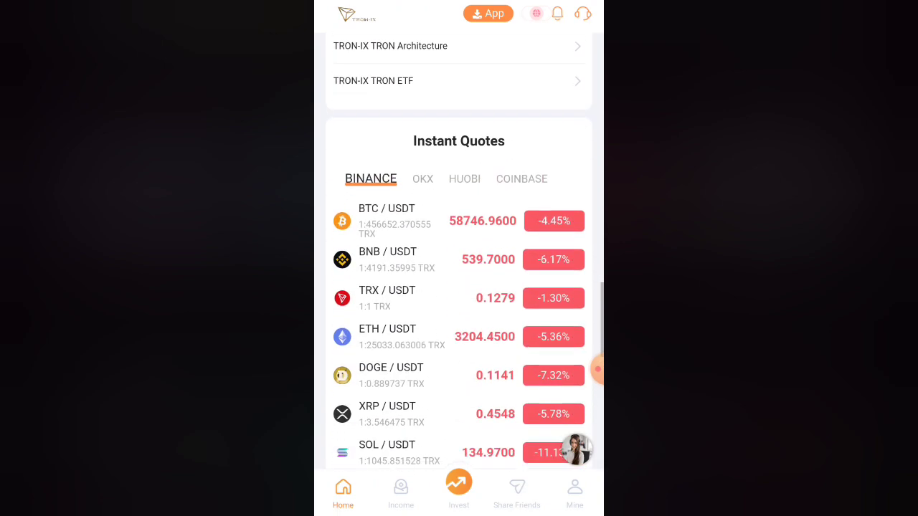
pyautogui.scroll(-3)
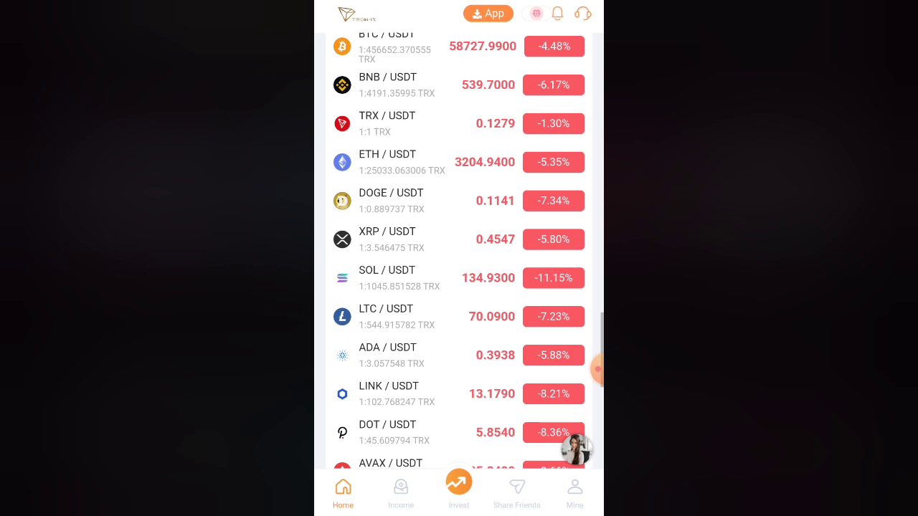
pyautogui.scroll(-3)
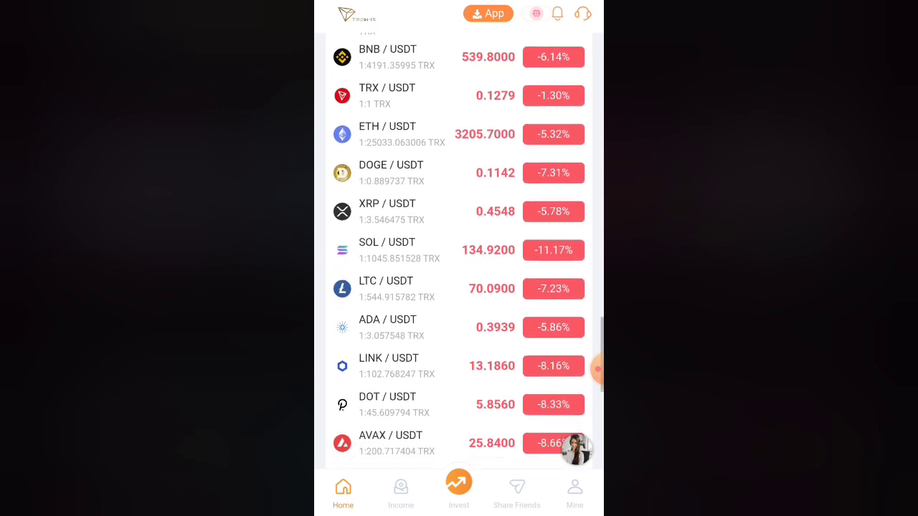
pyautogui.scroll(-3)
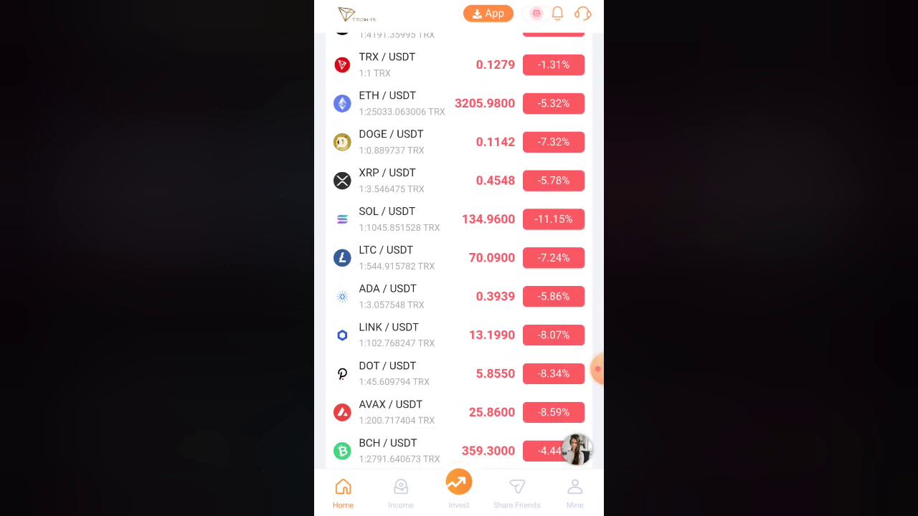
pyautogui.scroll(-3)
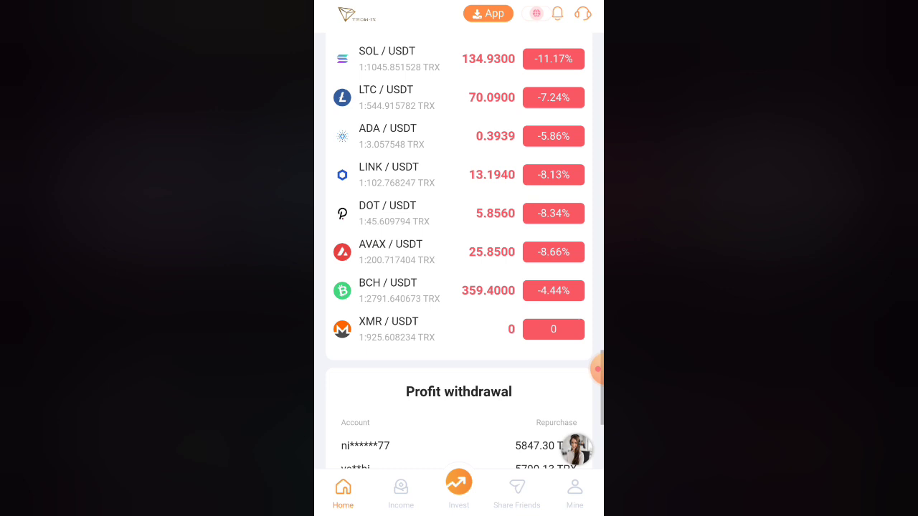
pyautogui.click(517, 491)
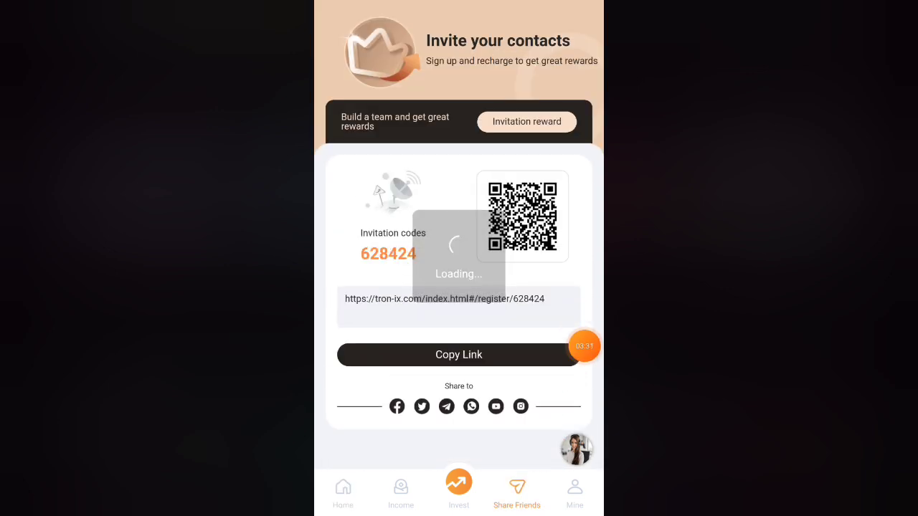
pyautogui.click(458, 355)
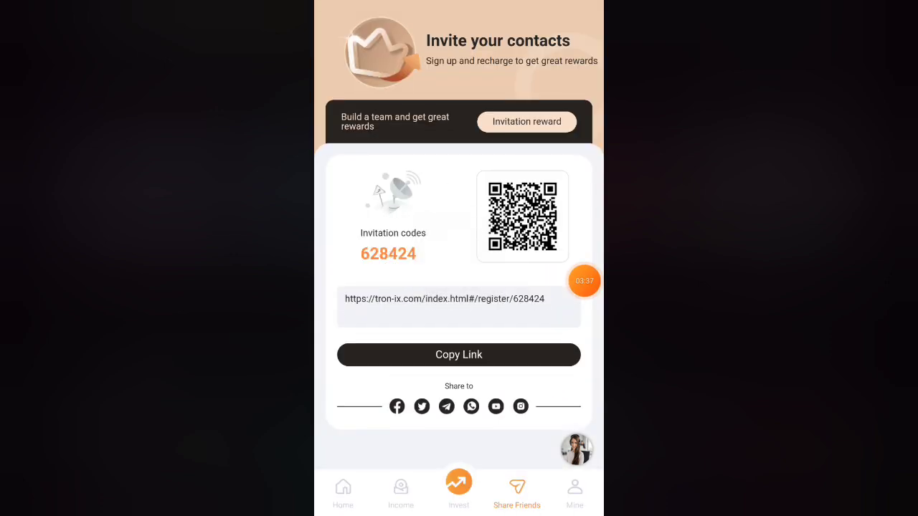
pyautogui.click(343, 493)
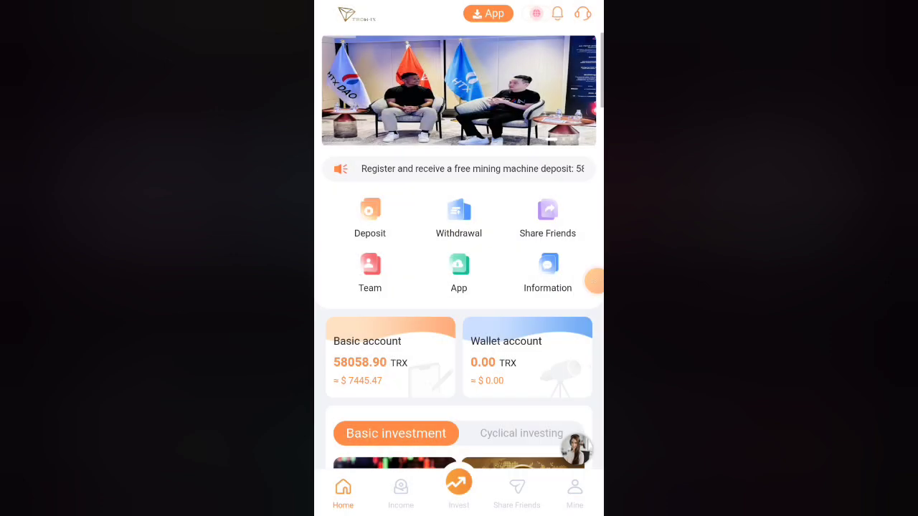
pyautogui.click(547, 265)
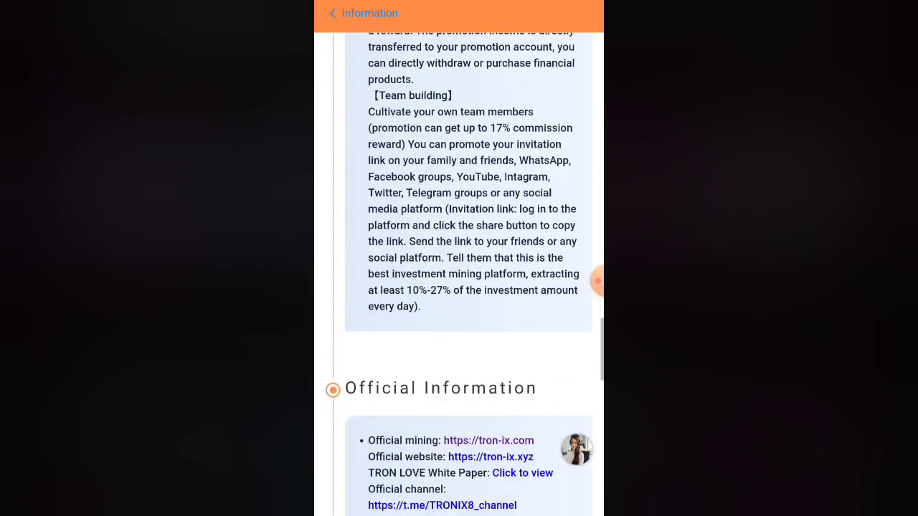
pyautogui.scroll(-3)
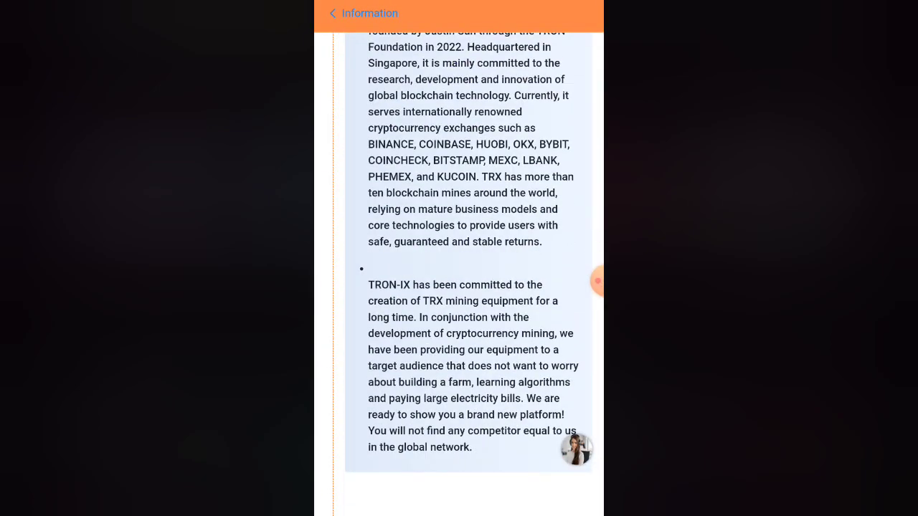